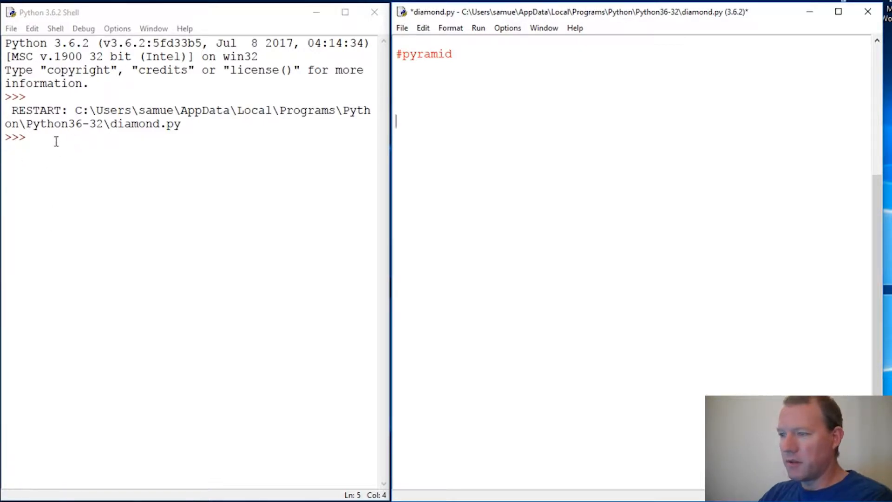
pyautogui.moveTo(46, 163)
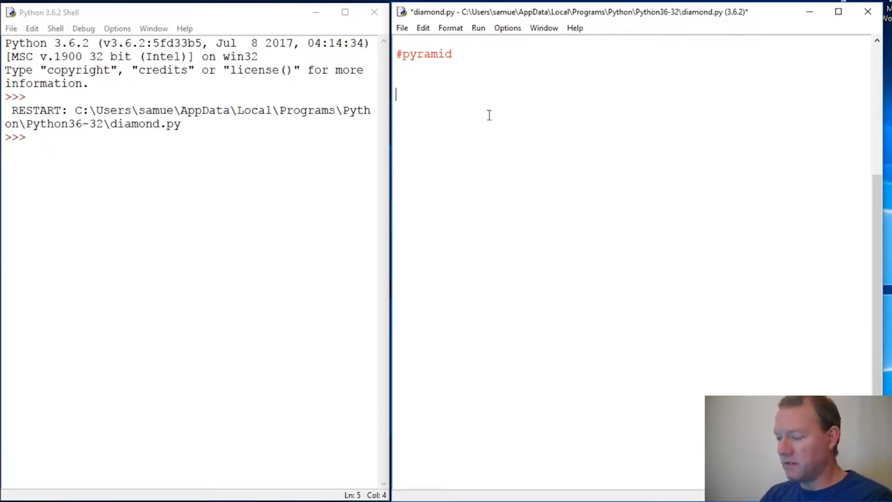
# Write the function header def pyramid(x): in diamond.py.
pyautogui.write('def')
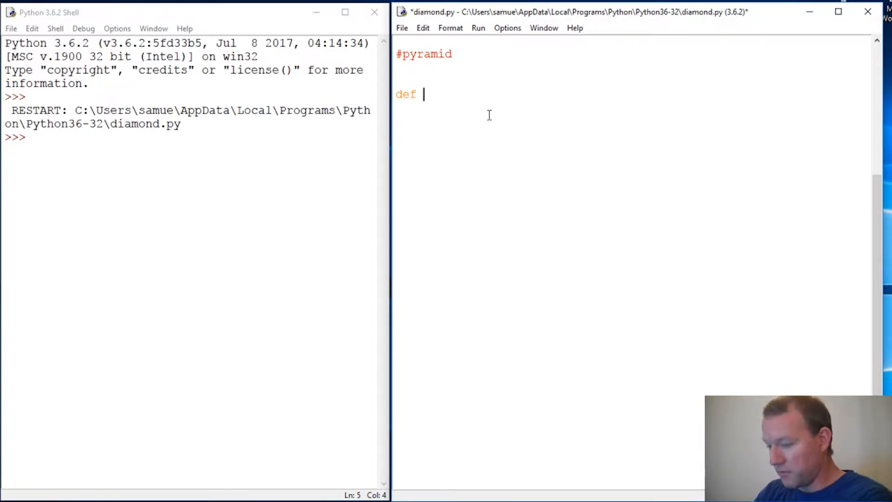
pyautogui.write('pyra')
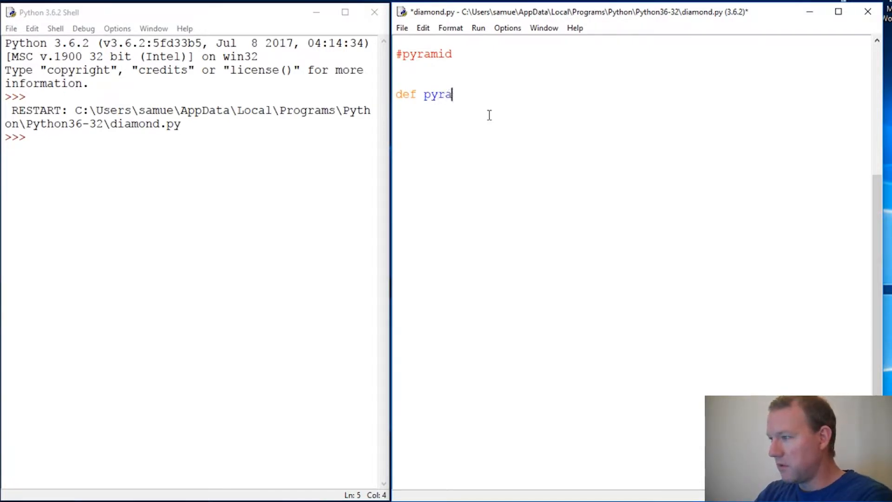
pyautogui.write('mid(')
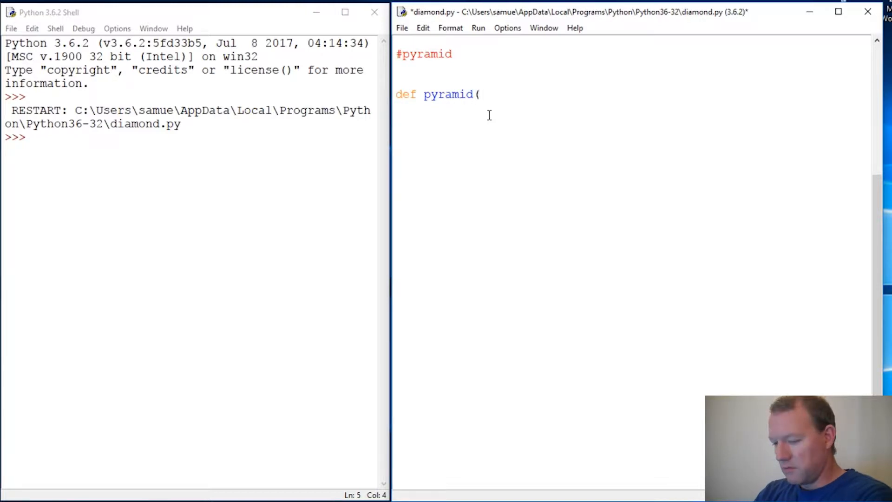
pyautogui.write('x)')
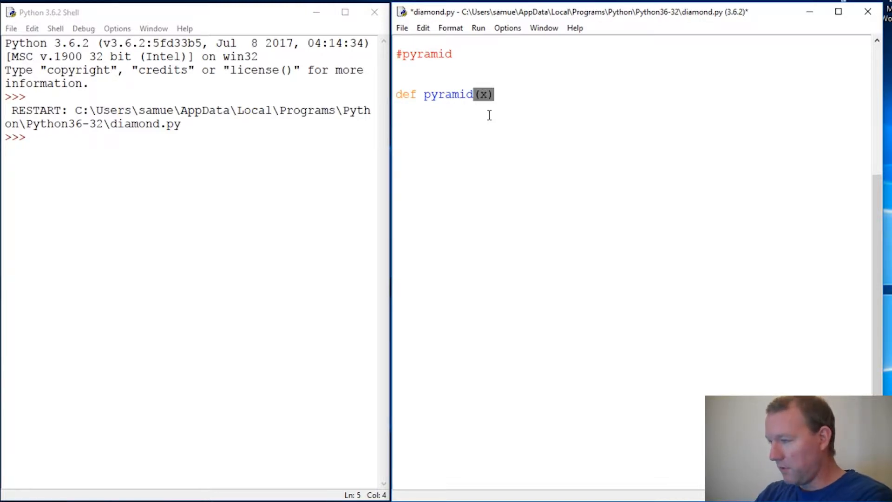
pyautogui.write(':')
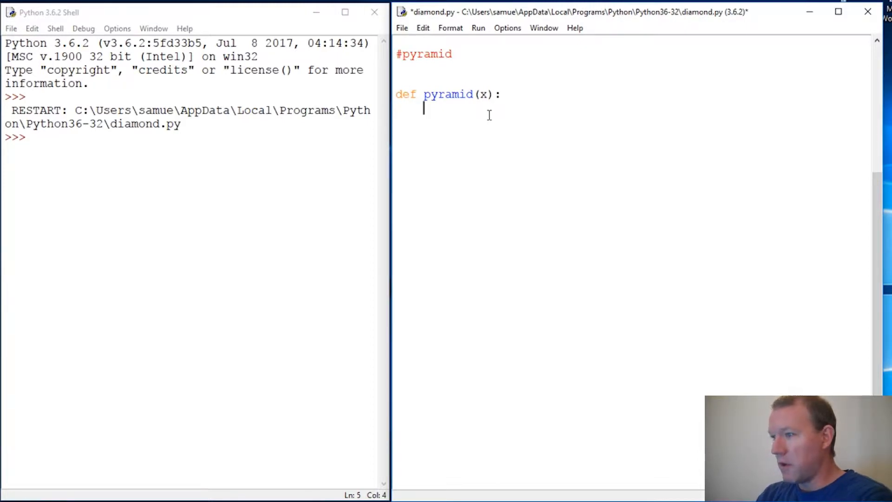
# Add an indented for i in range(x): loop and begin its print( call.
pyautogui.write('for')
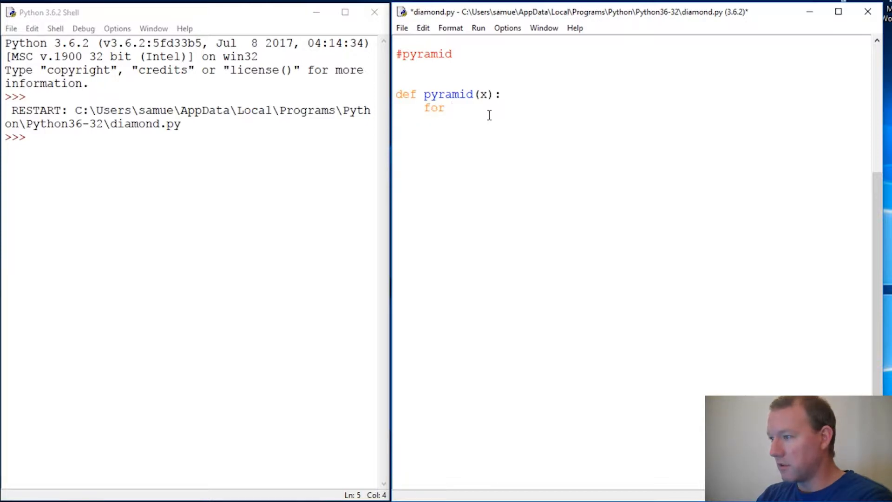
pyautogui.write('i in')
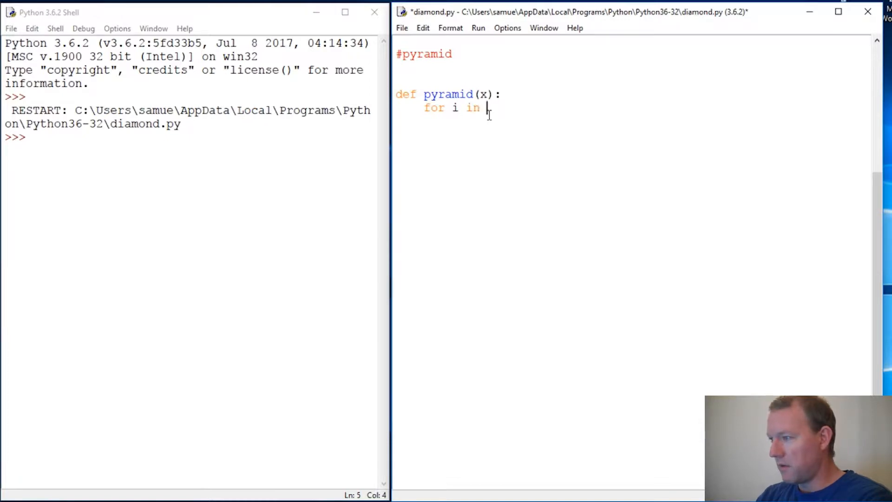
pyautogui.write('range(')
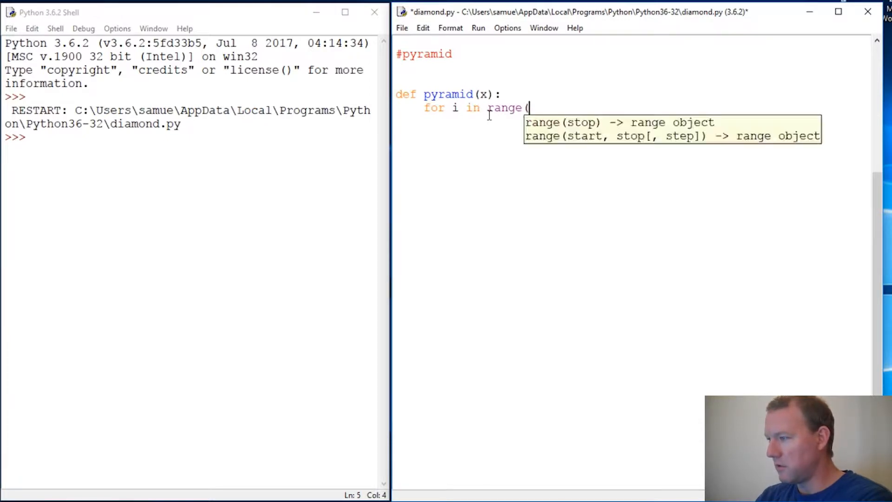
pyautogui.write('x):')
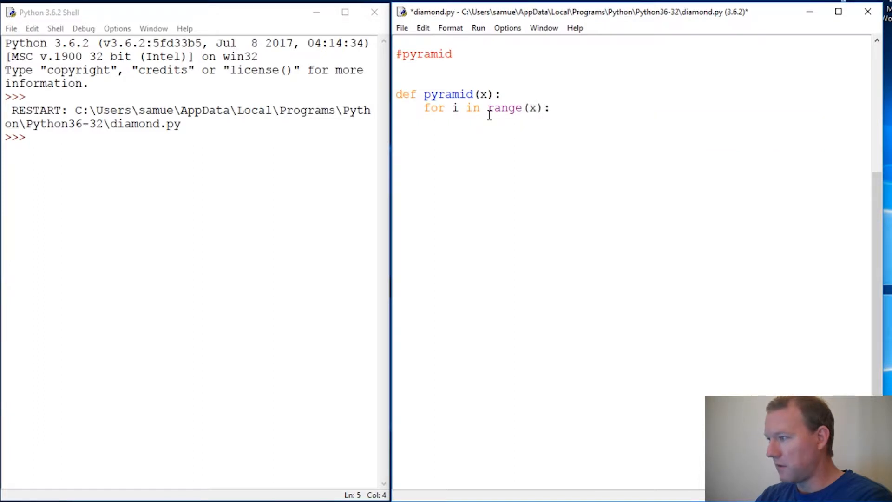
pyautogui.write('print(')
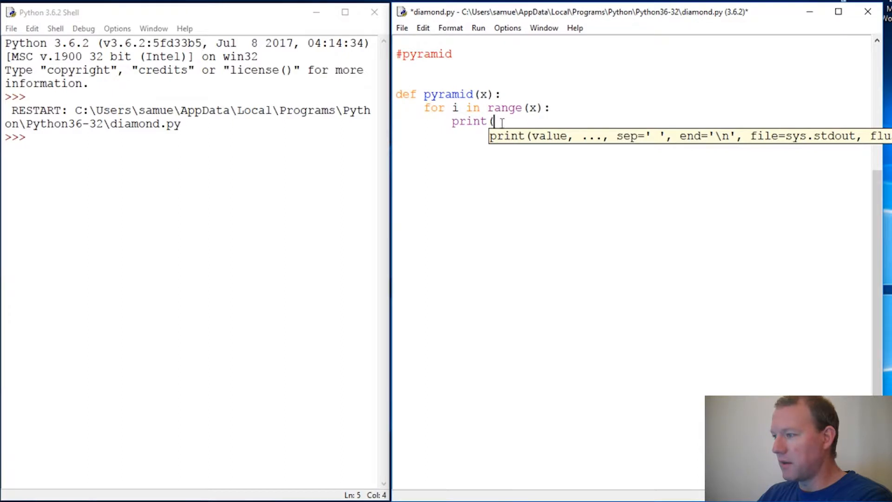
# Complete the loop body as print('*' * i, end = '') with a #pyramid comment.
pyautogui.write("'")
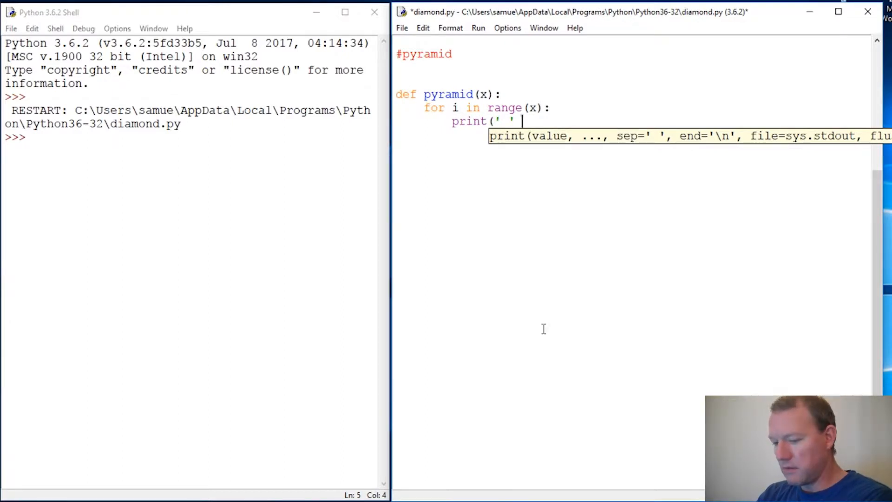
pyautogui.write('* i')
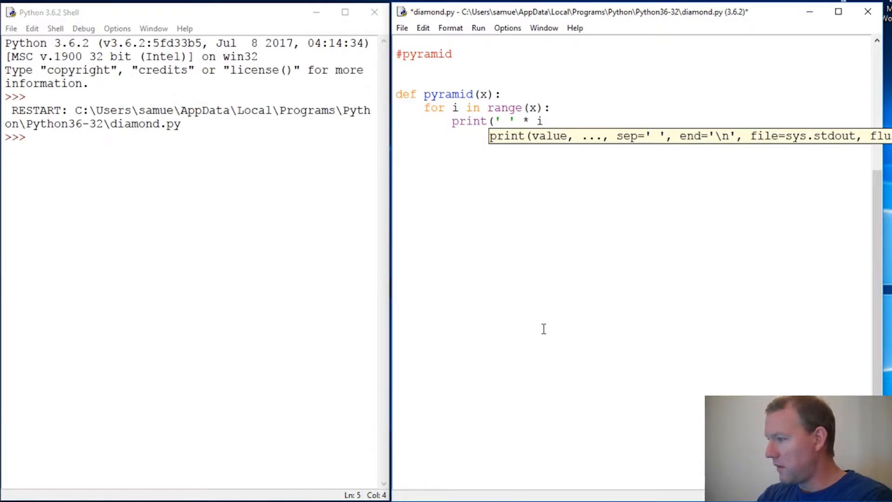
pyautogui.write(', en')
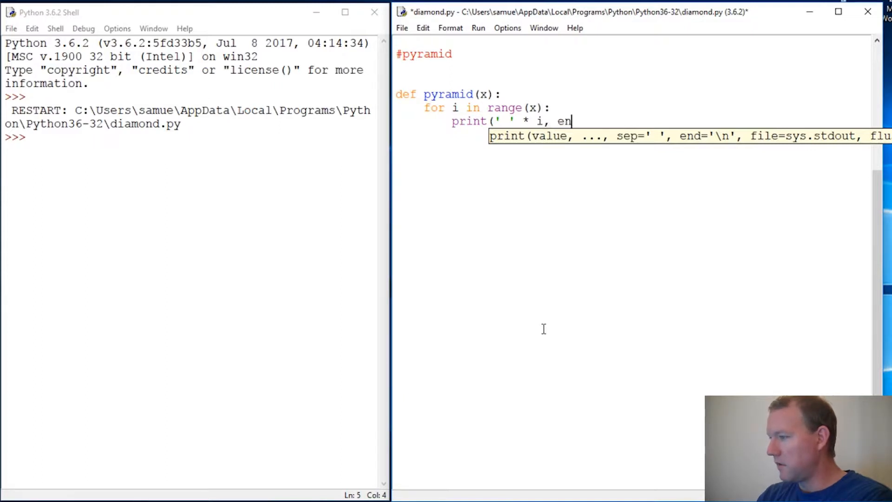
pyautogui.write("d = ''")
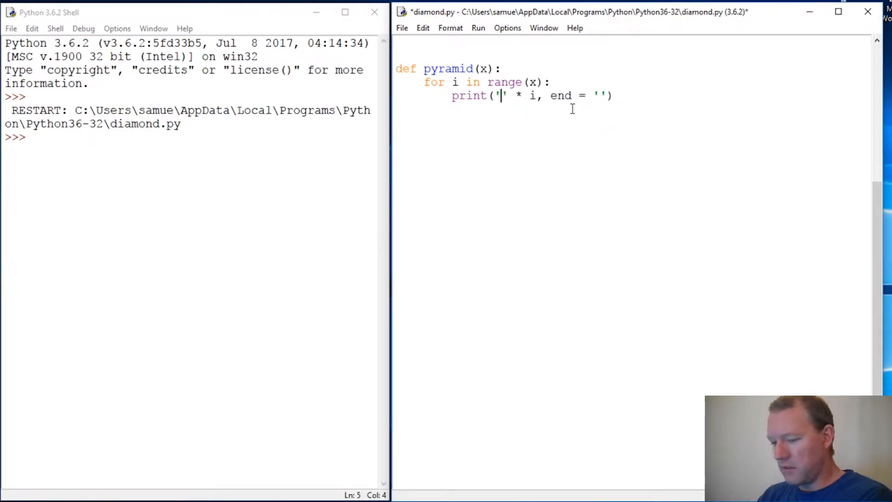
pyautogui.write('*')
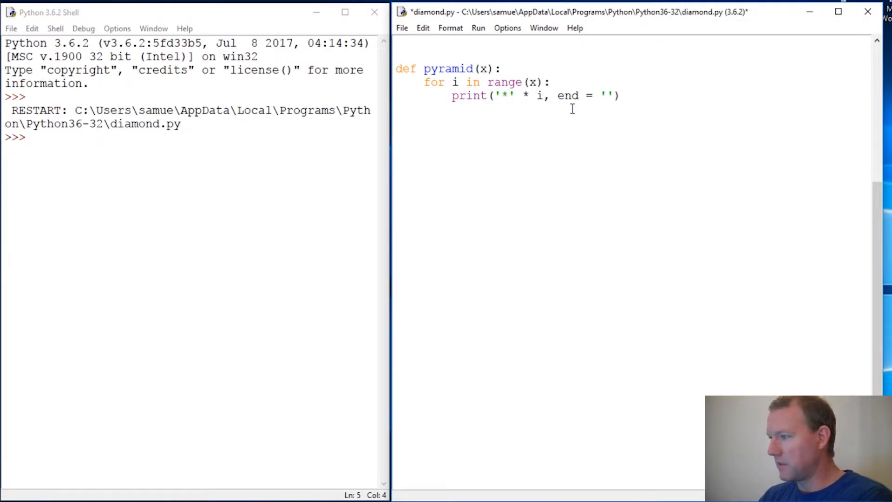
pyautogui.write('#pyramid')
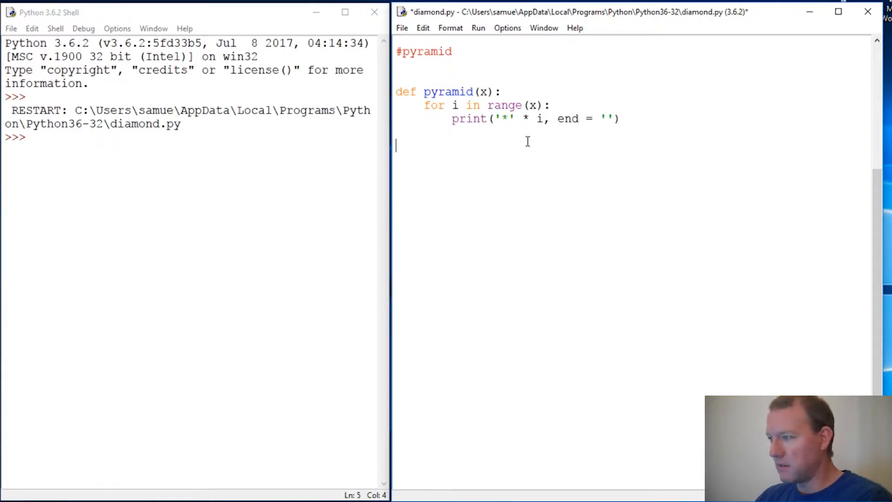
# Call pyramid(5) at the bottom of diamond.py, then save and run it.
pyautogui.write('py')
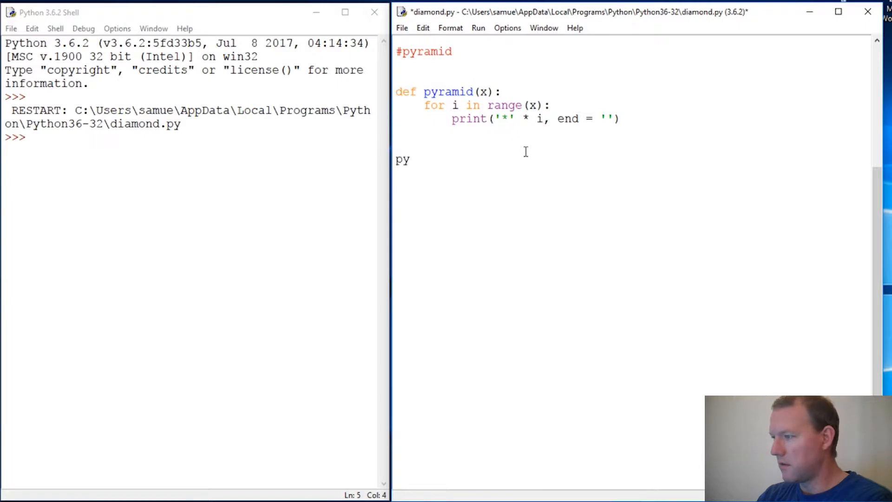
pyautogui.write('ramid')
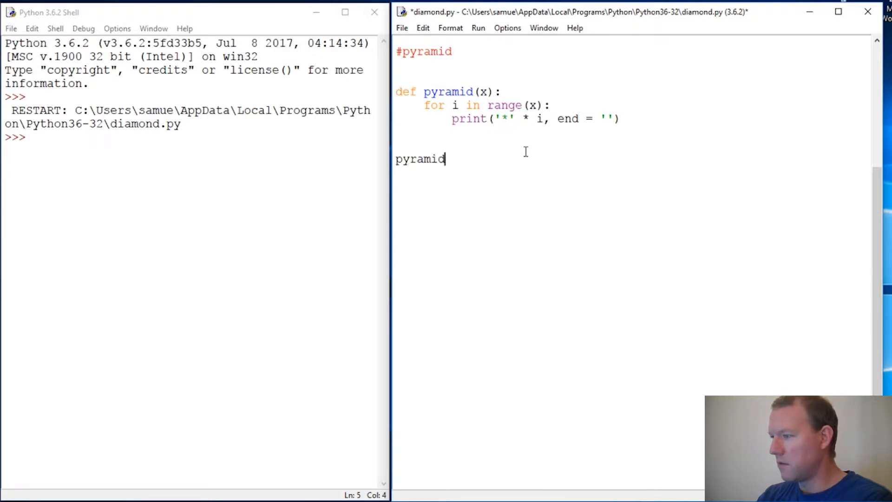
pyautogui.write('(5)')
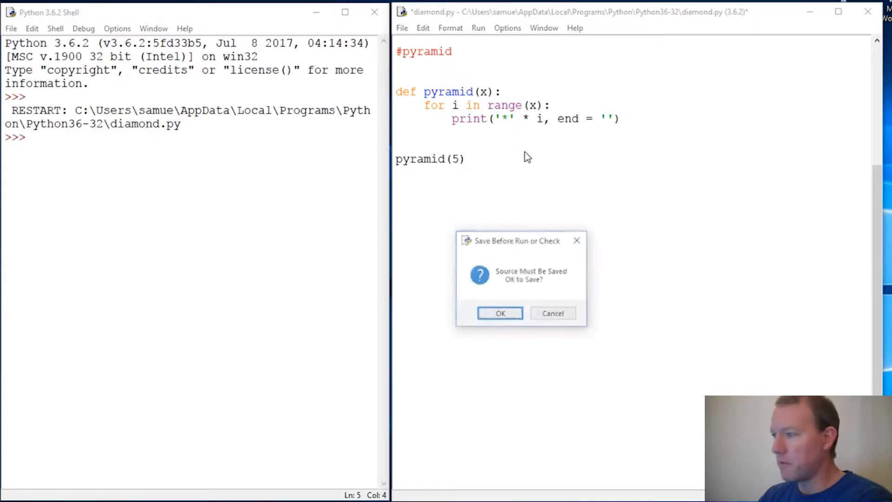
pyautogui.click(500, 313)
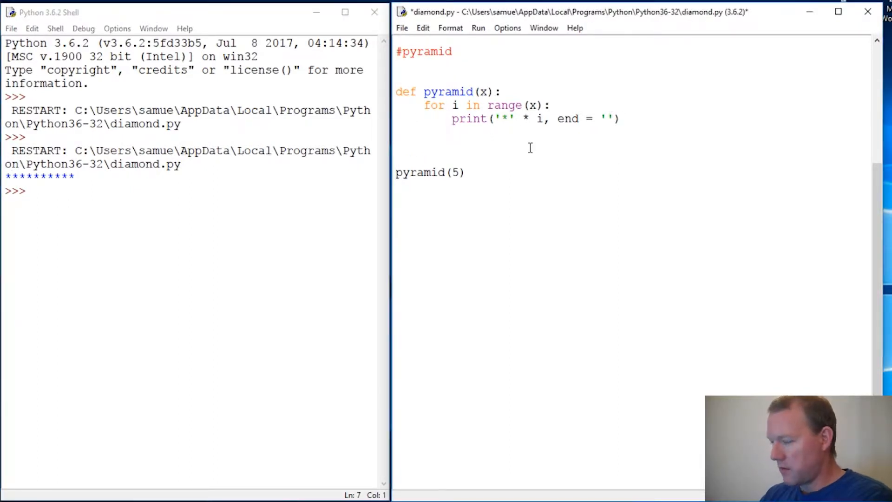
# Add an inner for j in range(x+1-i): loop after the stars.
pyautogui.write('for')
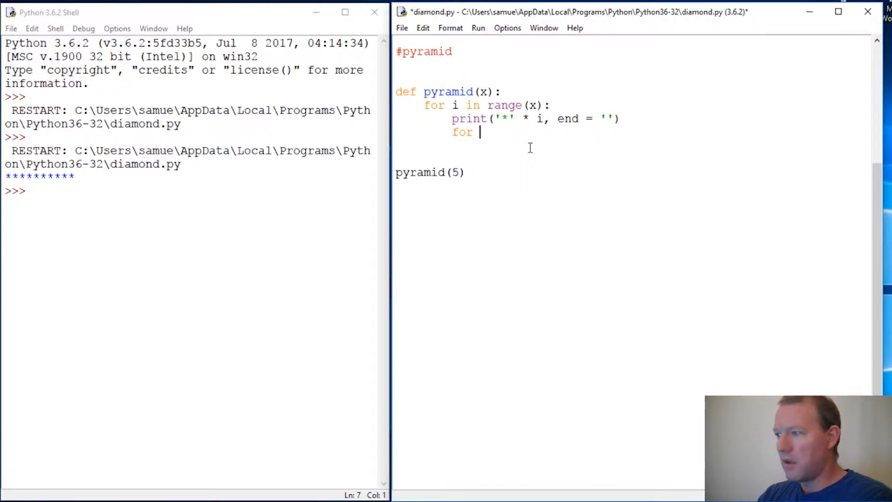
pyautogui.write('j r')
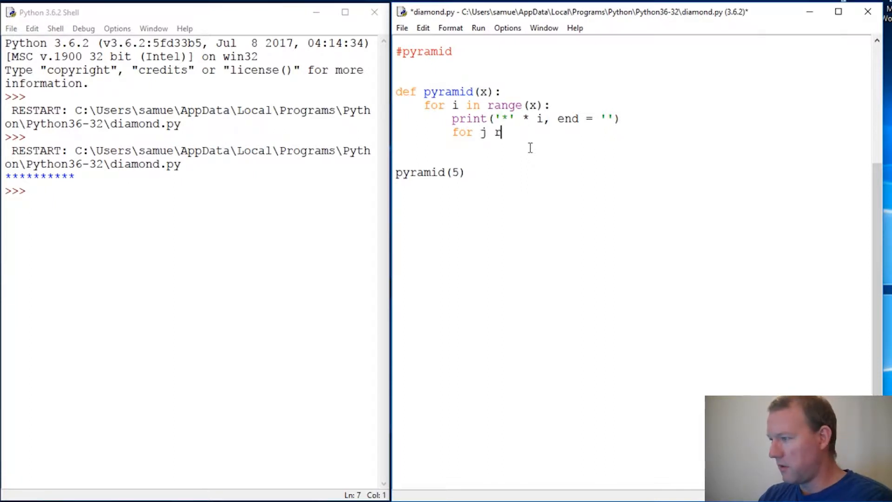
pyautogui.write('i')
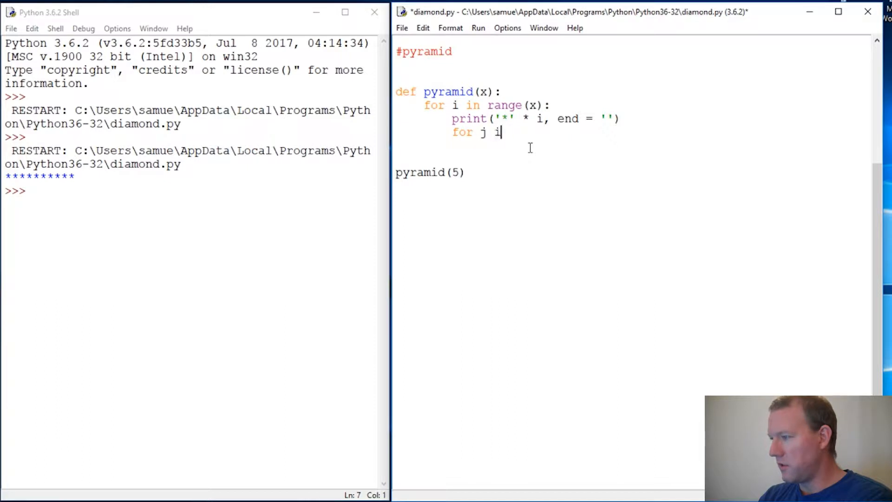
pyautogui.write('n range*')
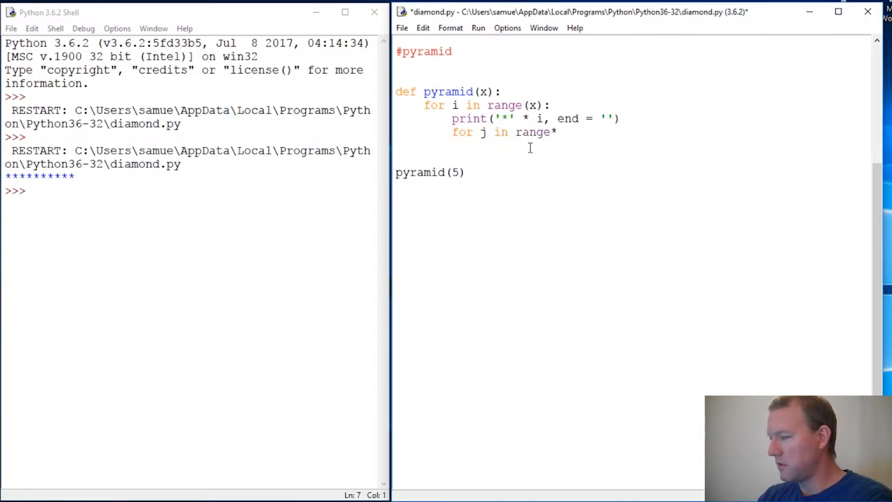
pyautogui.write('(')
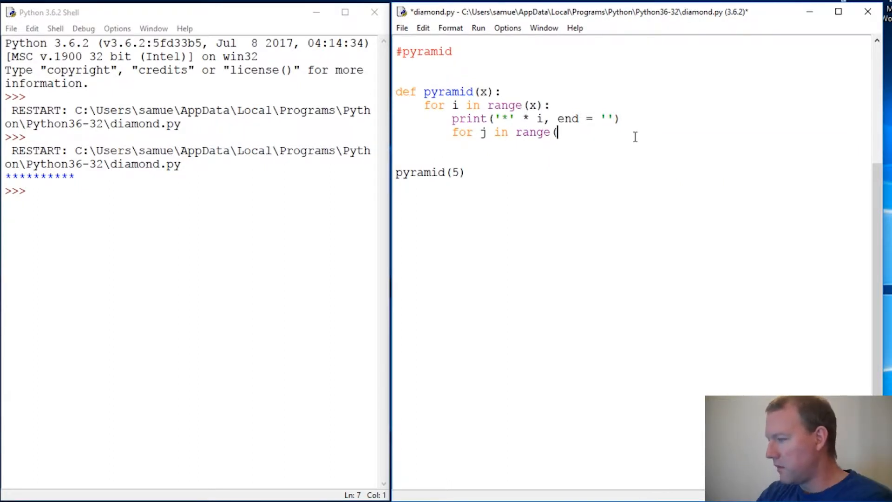
pyautogui.write('x')
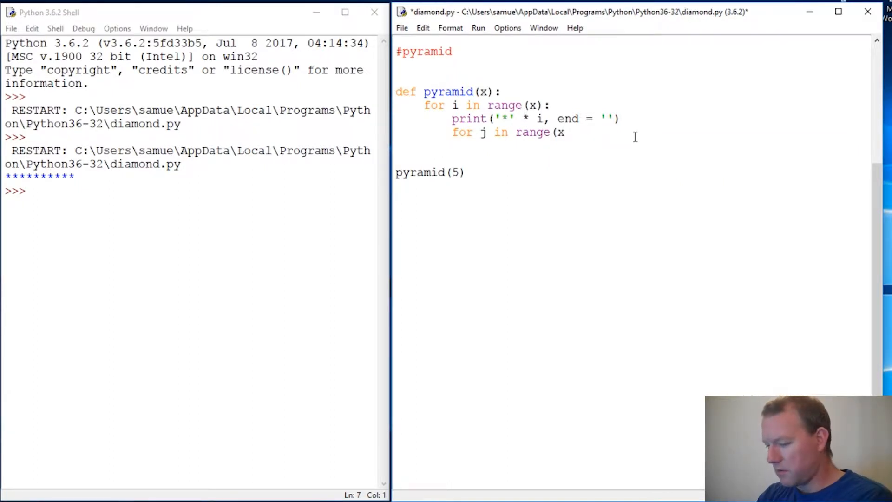
pyautogui.write('+1')
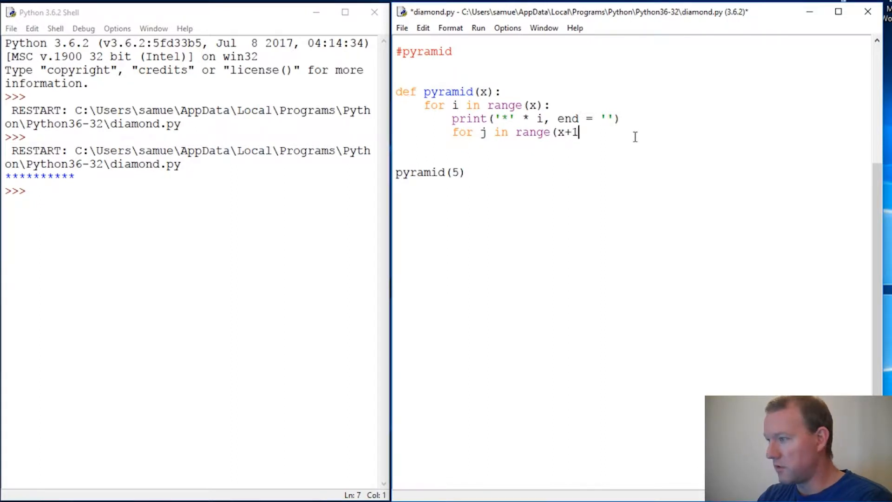
pyautogui.write('-')
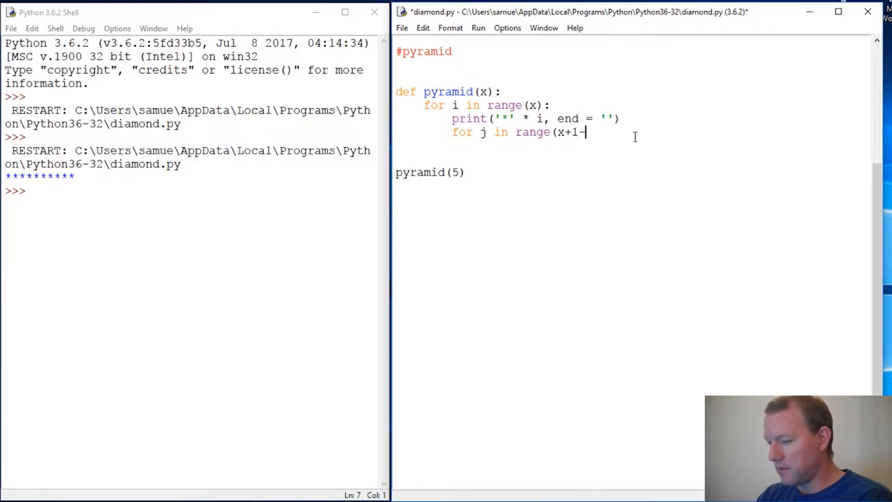
pyautogui.write('i')
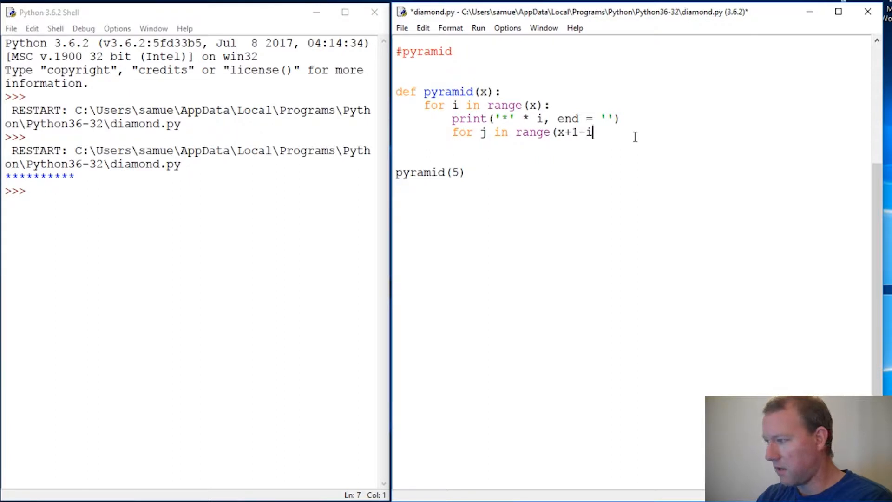
pyautogui.write('):')
pyautogui.write('print(')
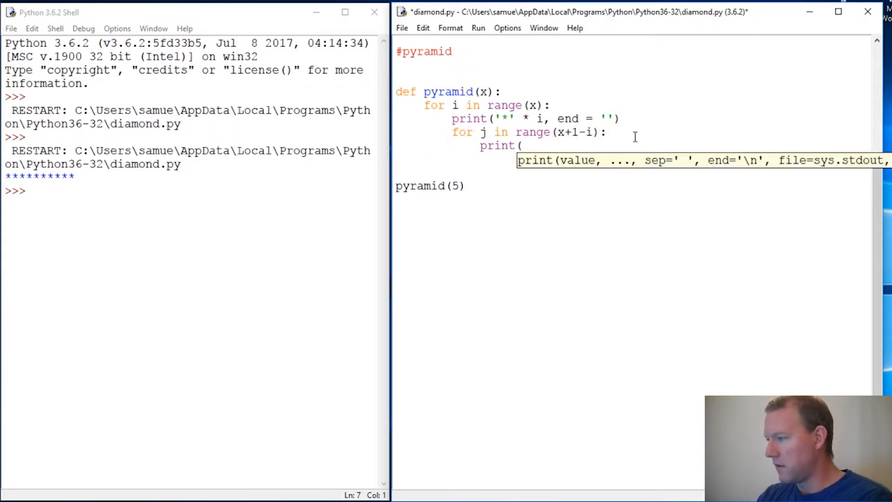
# Print j with end='' inside it and add print() to end each row.
pyautogui.write('j')
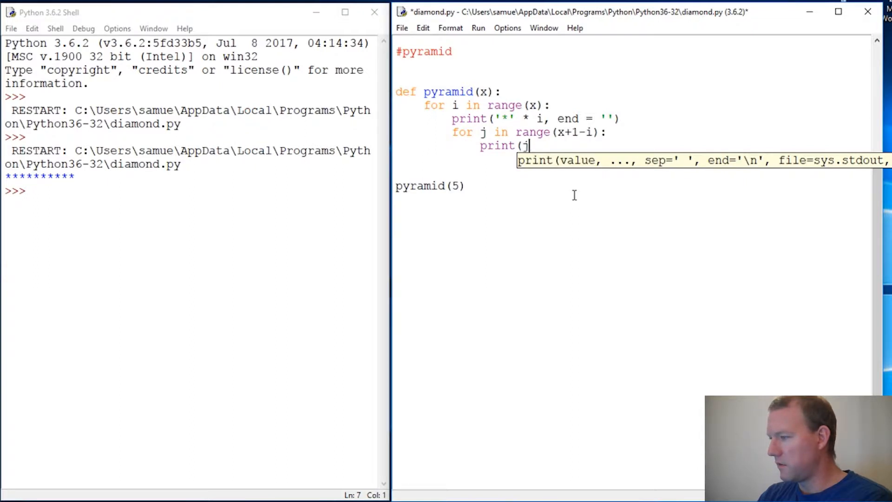
pyautogui.write(",end='")
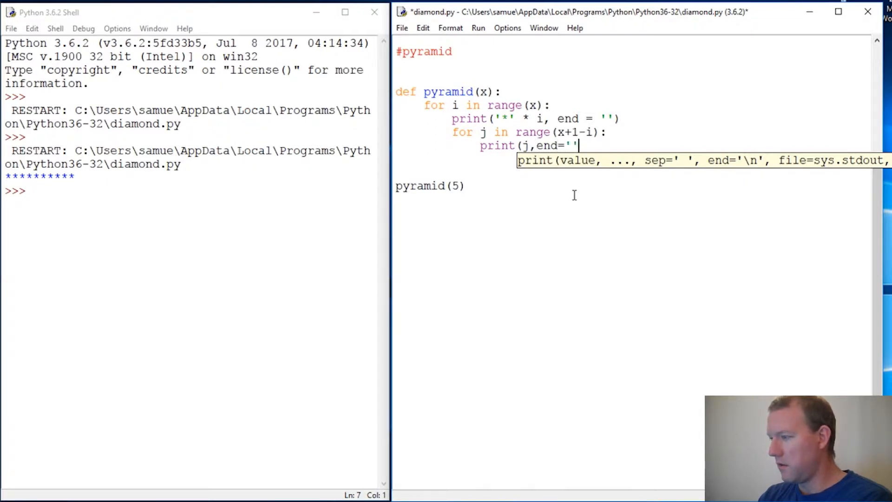
pyautogui.press('Return')
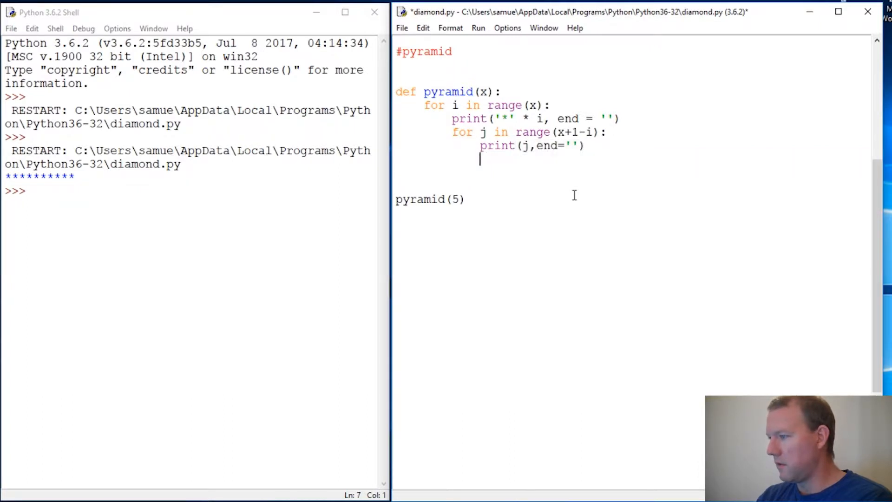
pyautogui.write('print()')
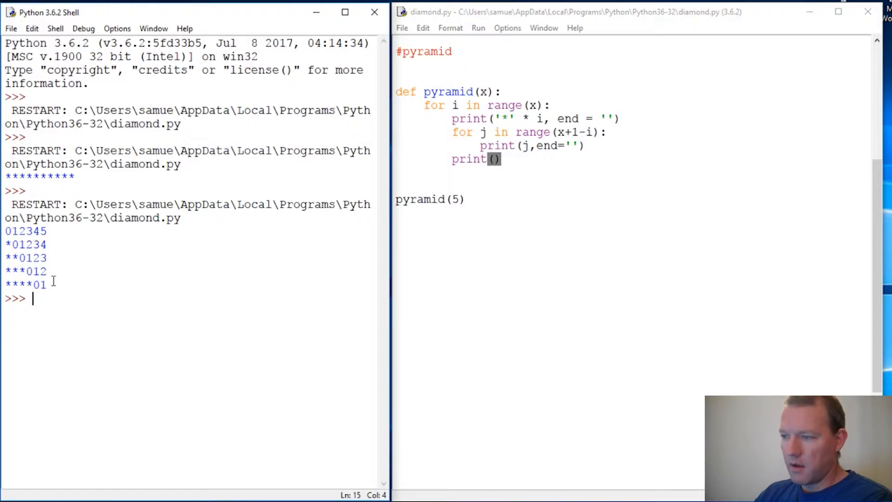
pyautogui.moveTo(438, 252)
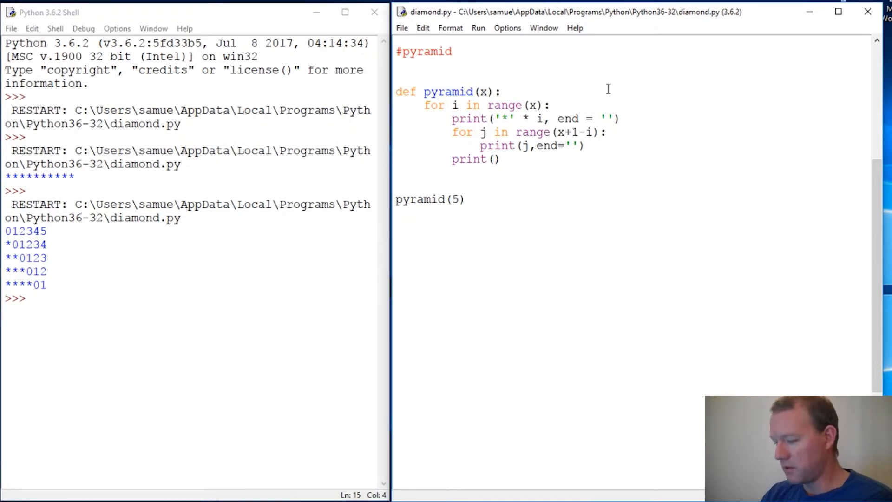
# Make the outer loop range(x,-1,-1) with space padding, run it, and add a new line.
pyautogui.write(',-1')
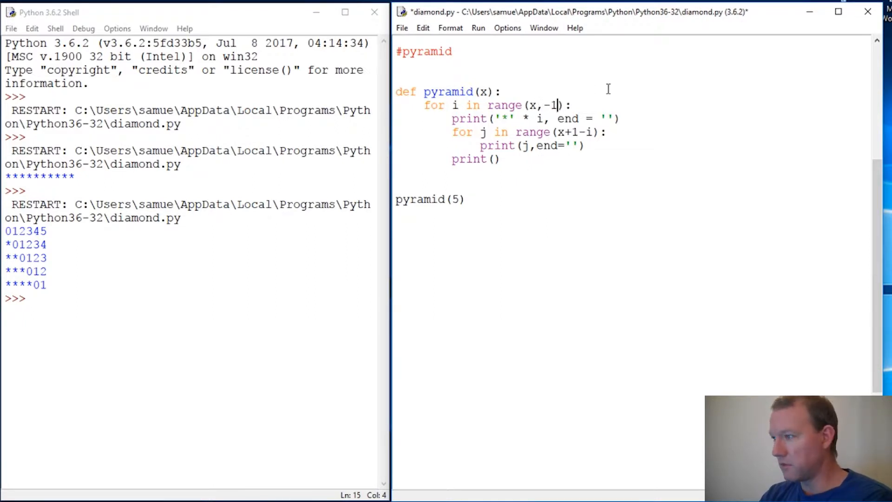
pyautogui.write(',-1')
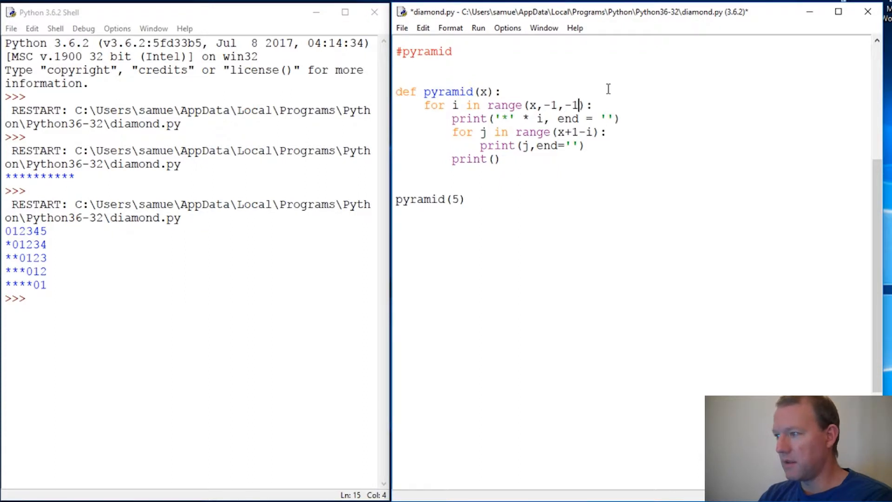
pyautogui.moveTo(507, 204)
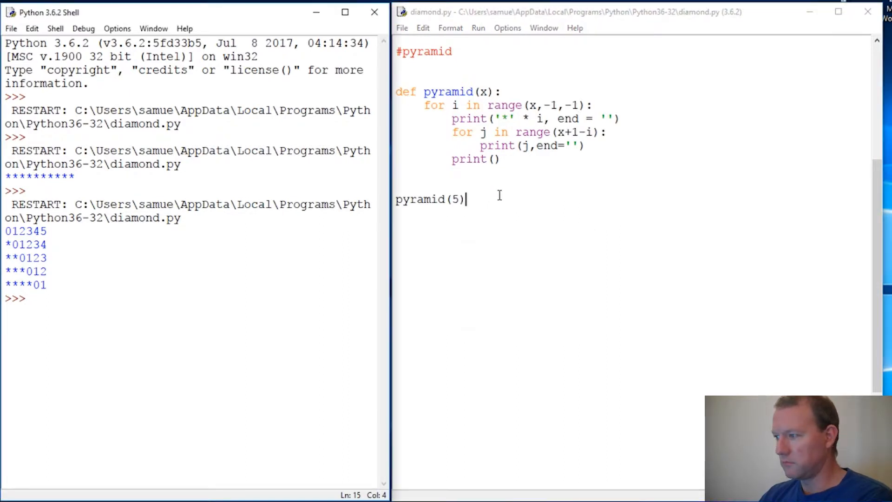
pyautogui.press('F5')
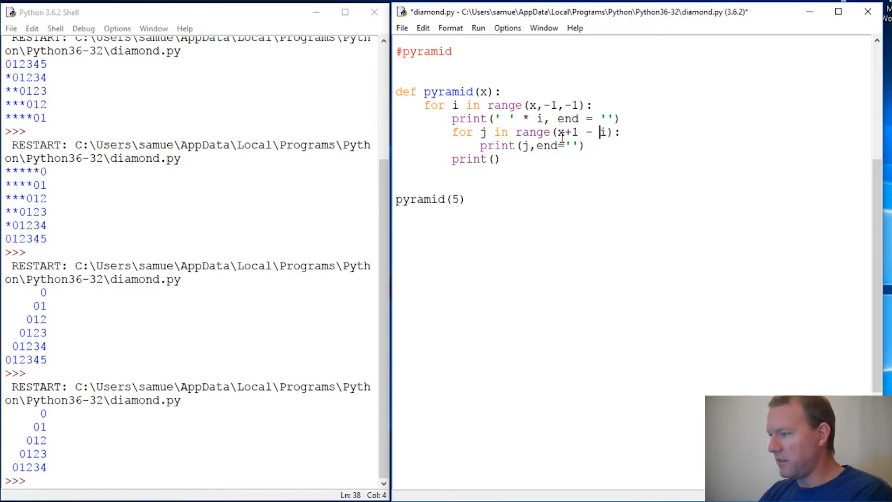
pyautogui.doubleClick(566, 132)
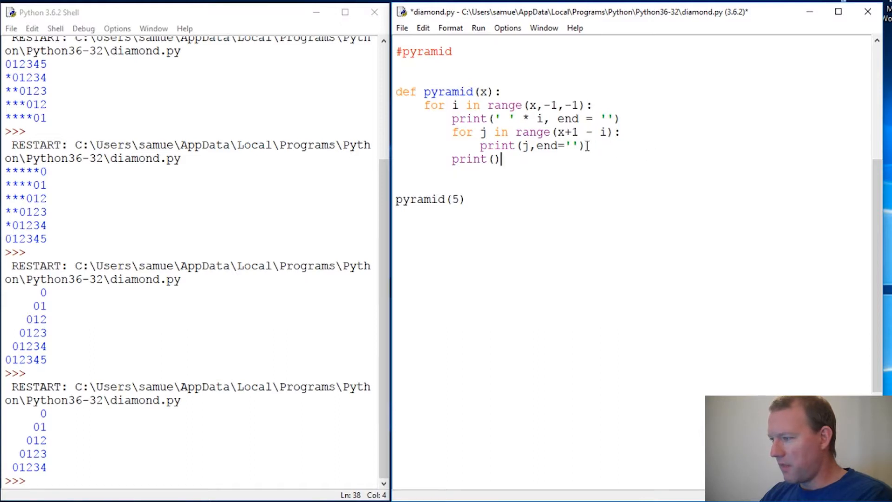
pyautogui.press('enter')
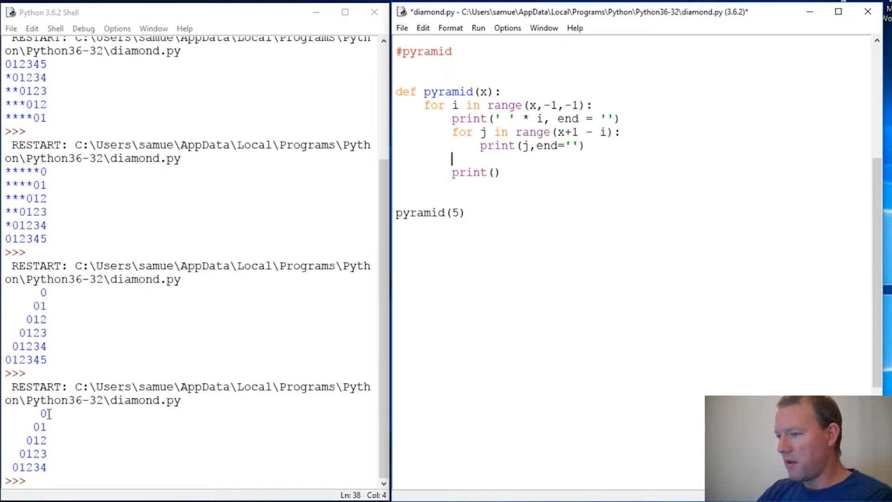
pyautogui.moveTo(547, 187)
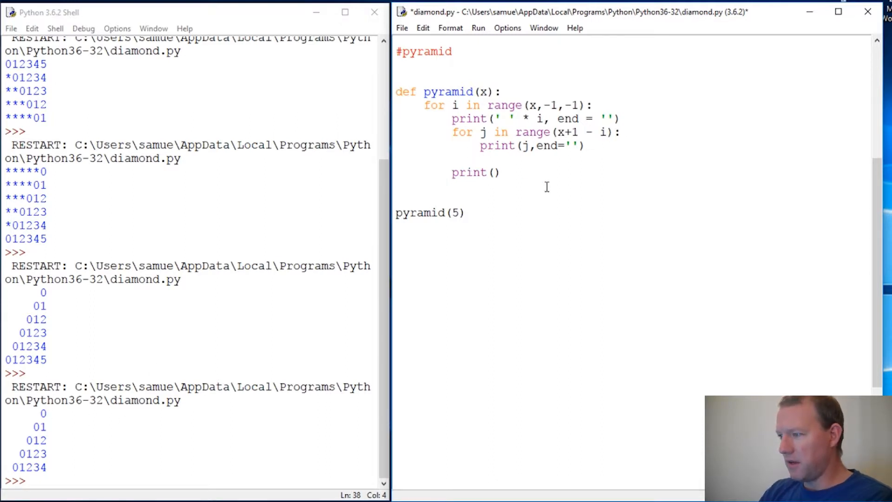
# Add a for k in range(x,-1,-1) loop that prints k with end=''.
pyautogui.write('for')
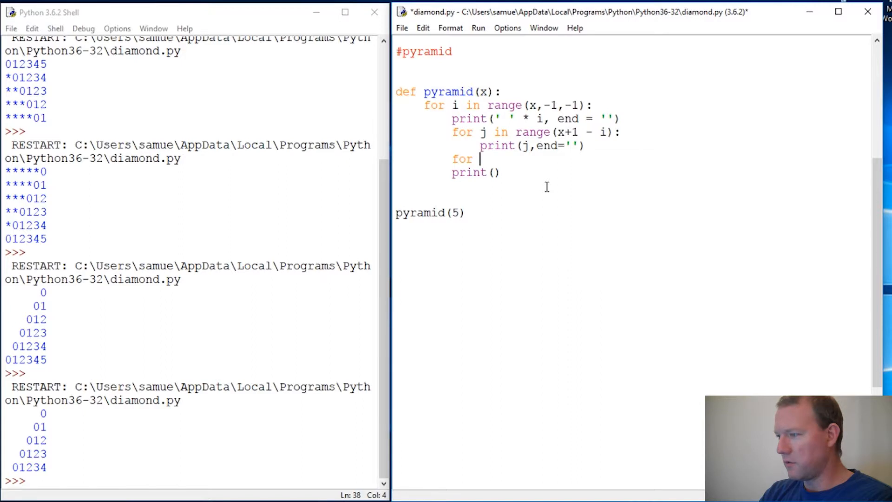
pyautogui.write('k in range')
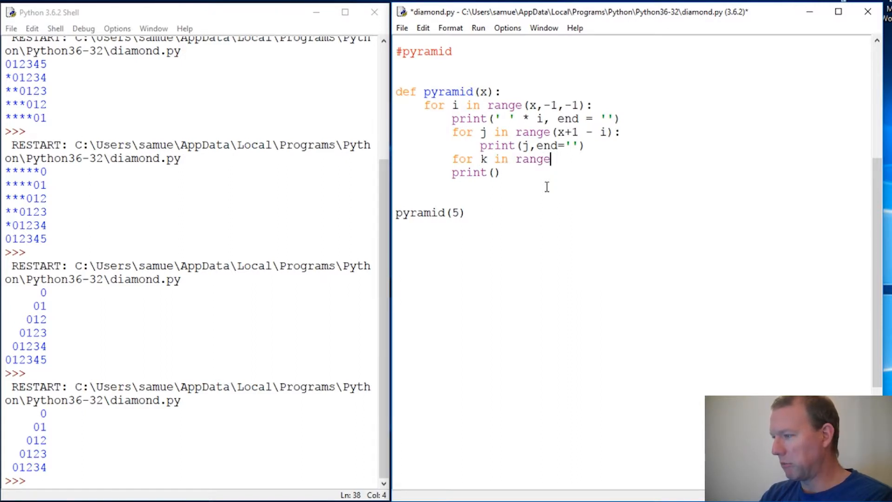
pyautogui.write('(')
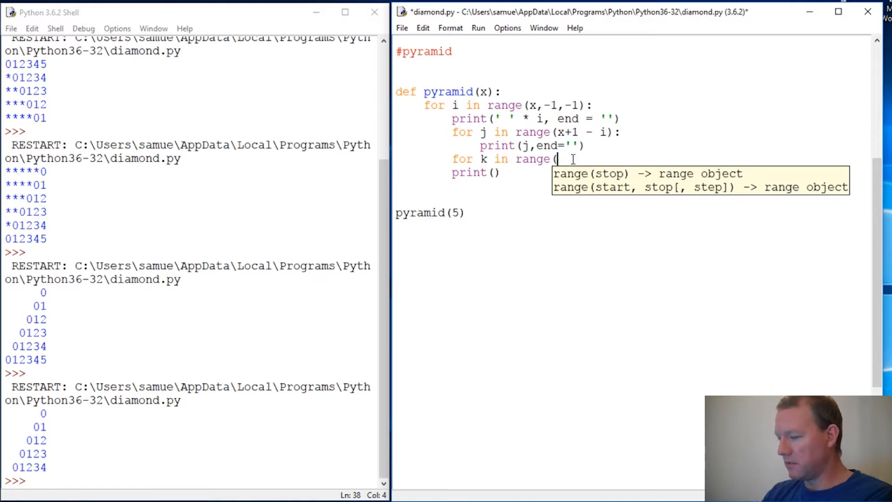
pyautogui.write('x')
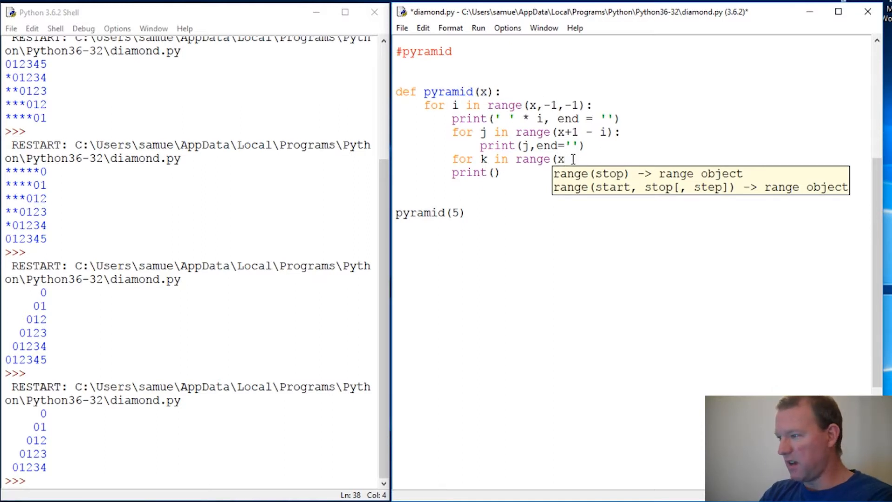
pyautogui.write(',')
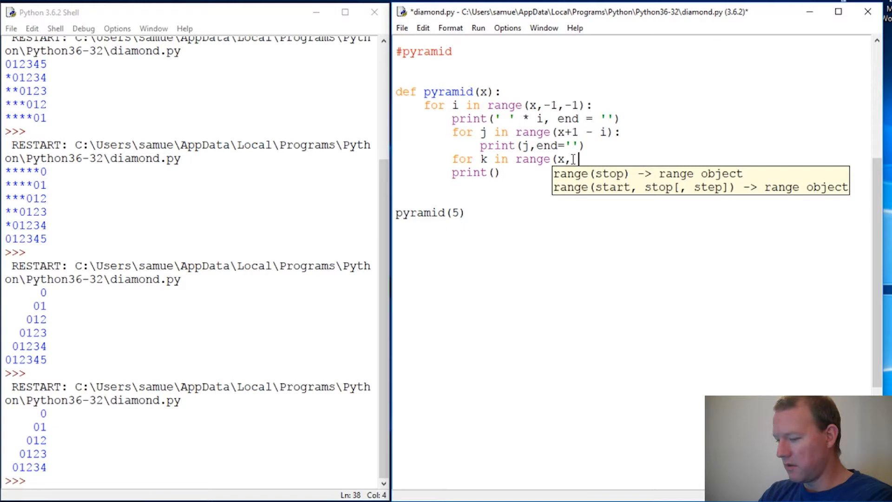
pyautogui.write('-1')
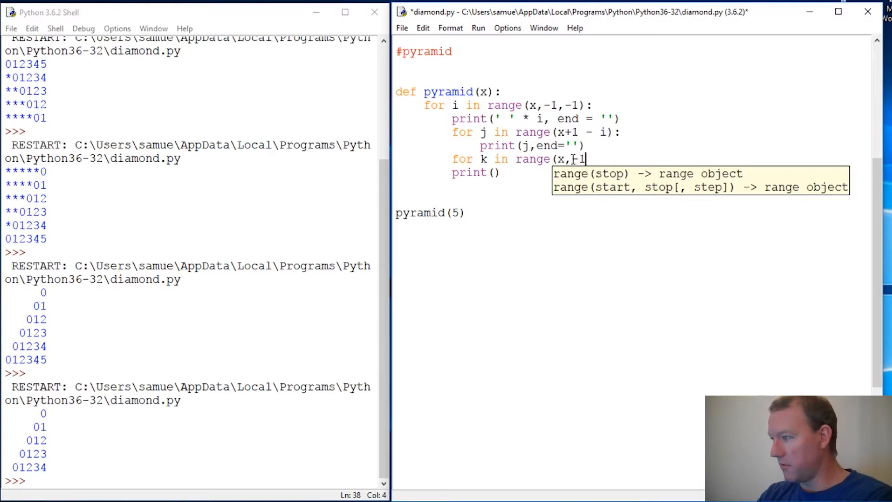
pyautogui.write(',-1')
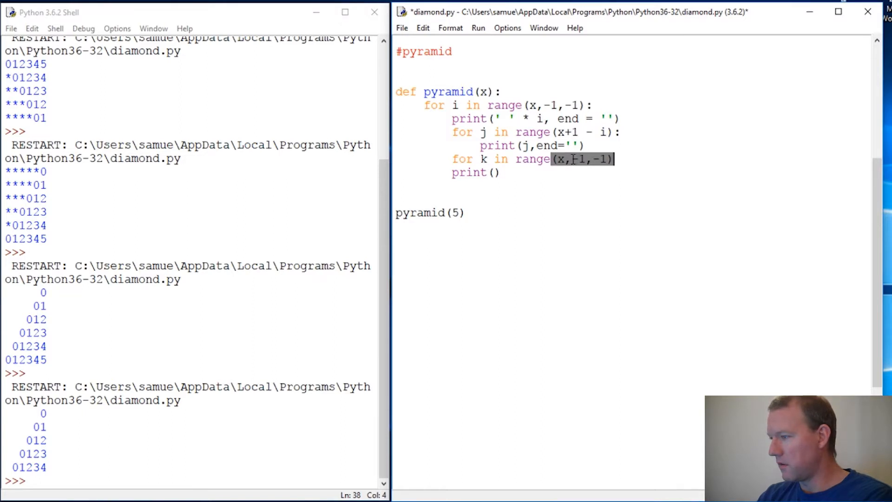
pyautogui.write('print(')
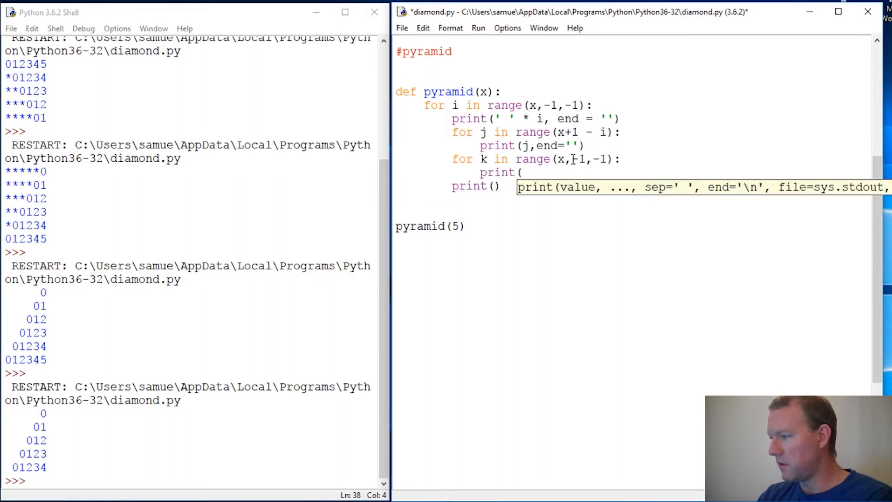
pyautogui.write('k')
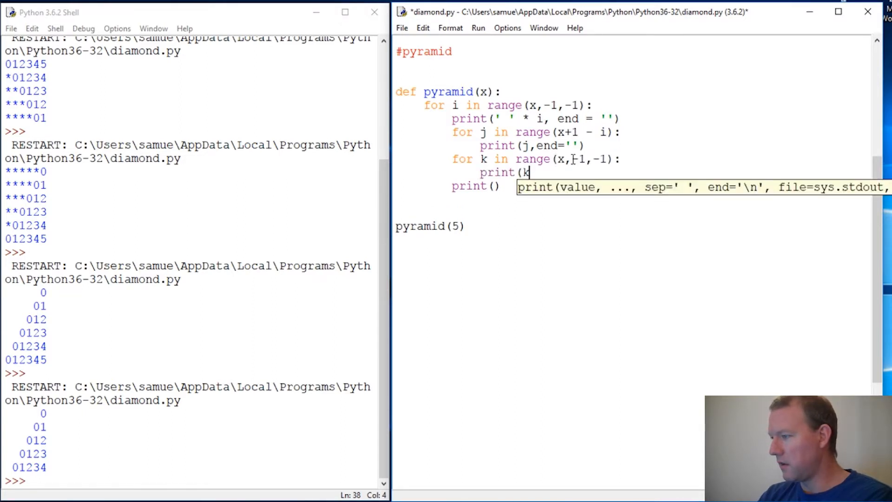
pyautogui.write(',end=')
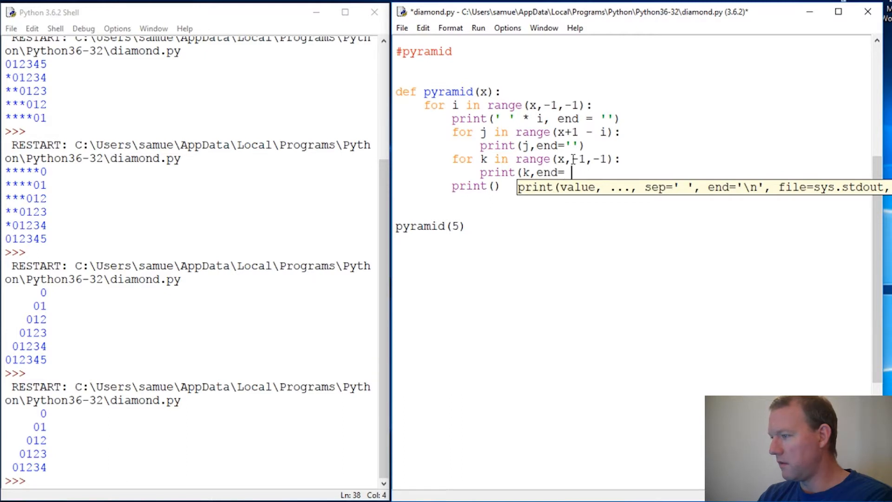
pyautogui.write("'')")
pyautogui.click(536, 159)
pyautogui.write('-')
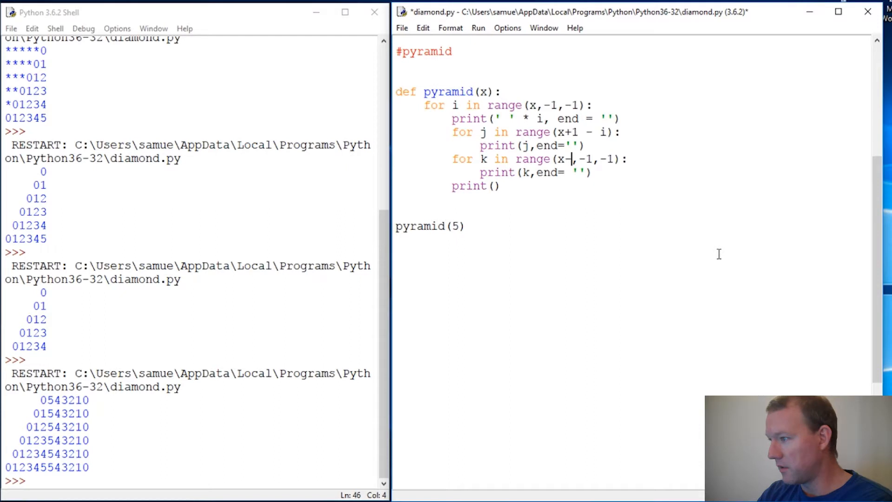
# Change the k loop to range(x-i-1,-1,-1), then save and run the script.
pyautogui.write('j')
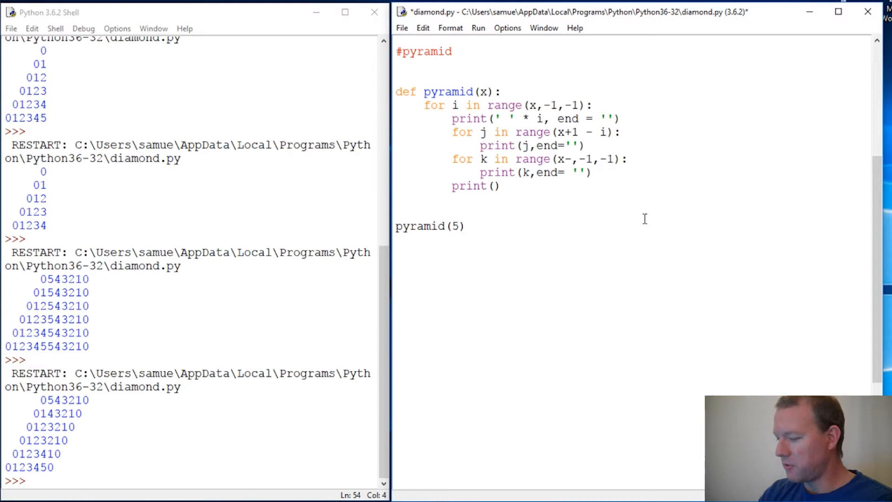
pyautogui.write('i-1')
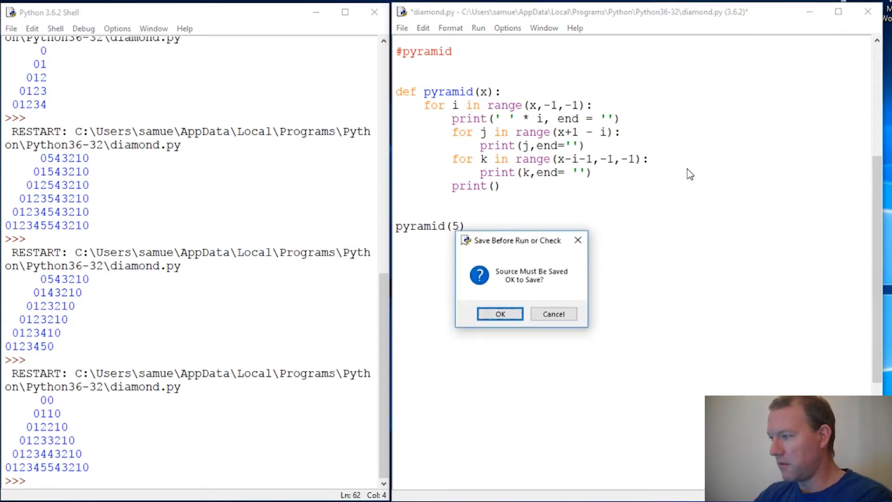
pyautogui.click(500, 314)
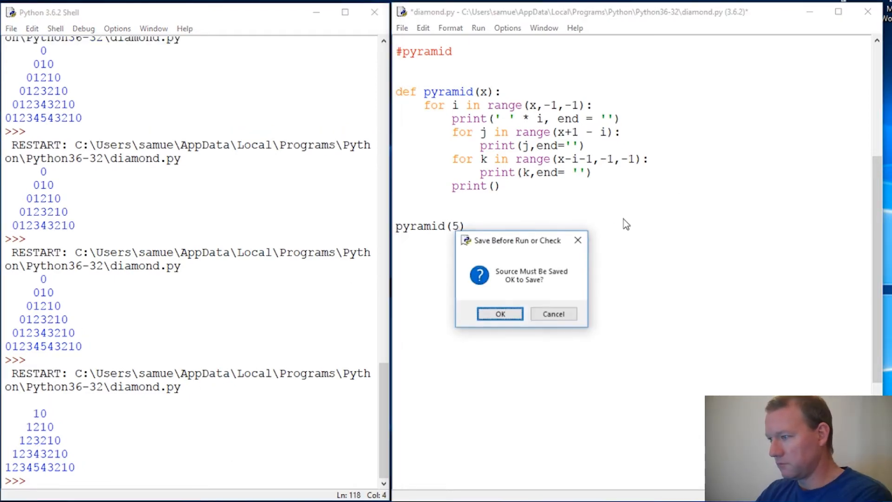
pyautogui.click(499, 314)
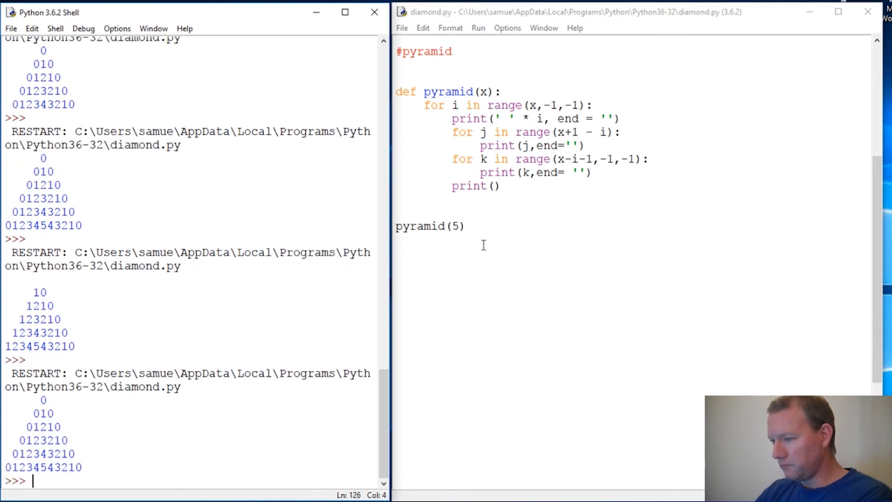
# Add pyramid(10) and pyramid(8) calls below pyramid(5).
pyautogui.press('enter')
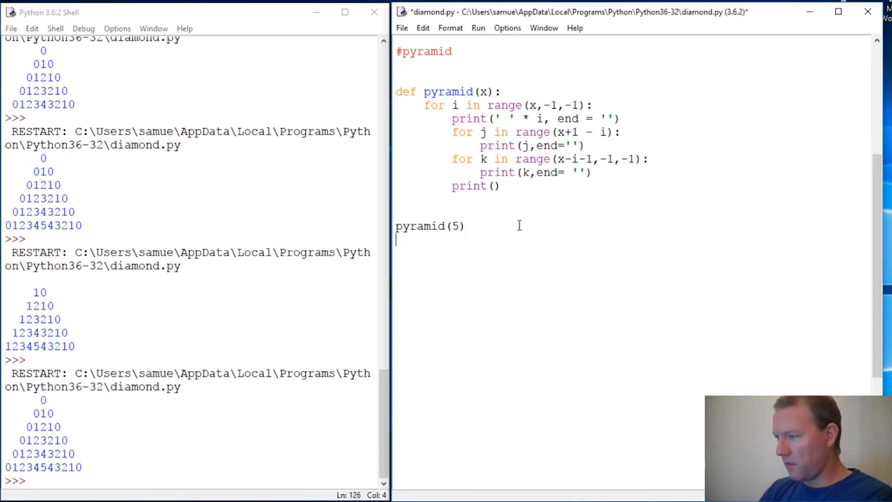
pyautogui.write('pori')
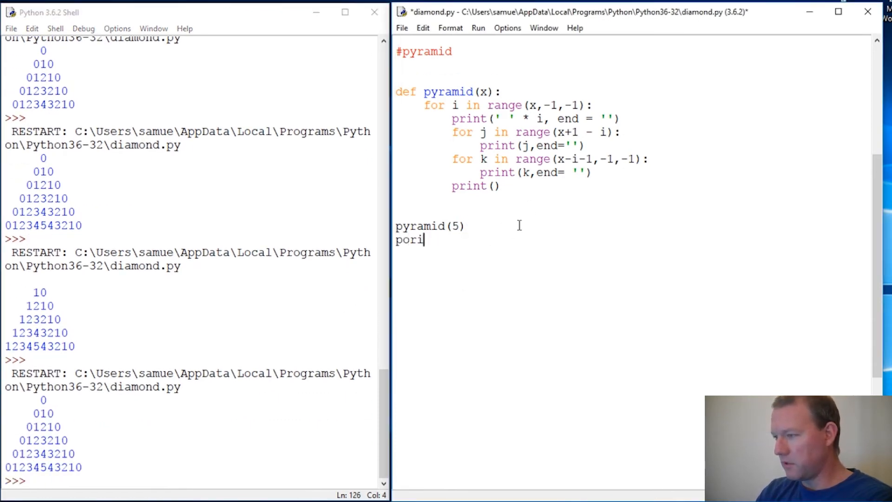
pyautogui.write('pyt')
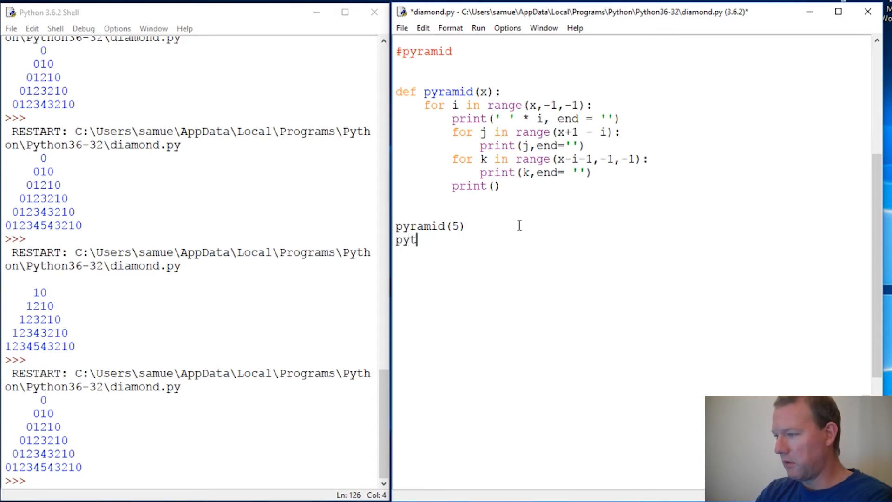
pyautogui.write('ramid')
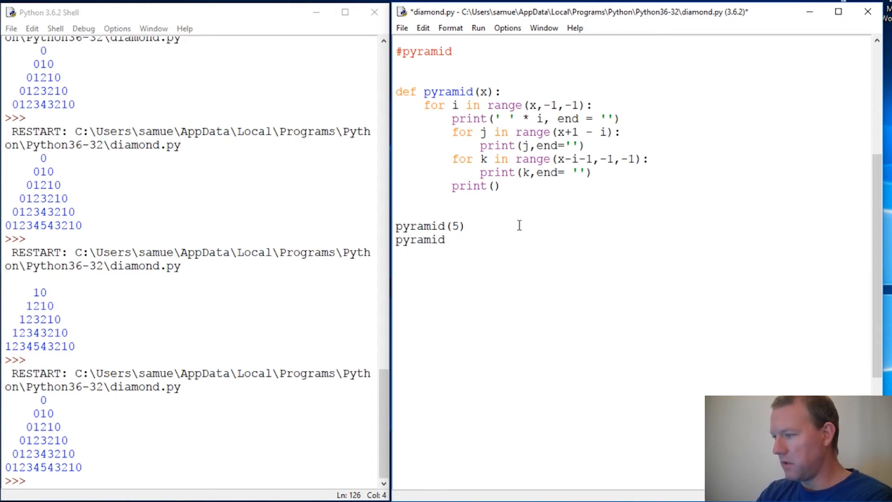
pyautogui.write('(10')
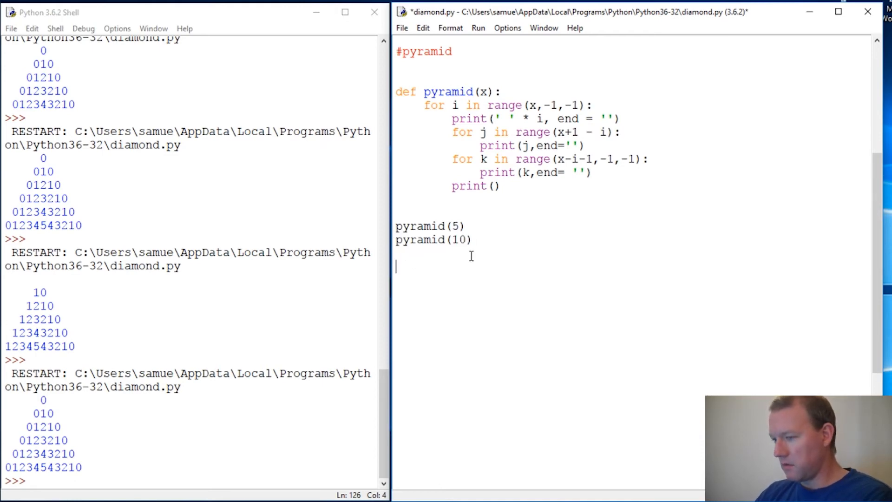
pyautogui.write('pyramid(10)')
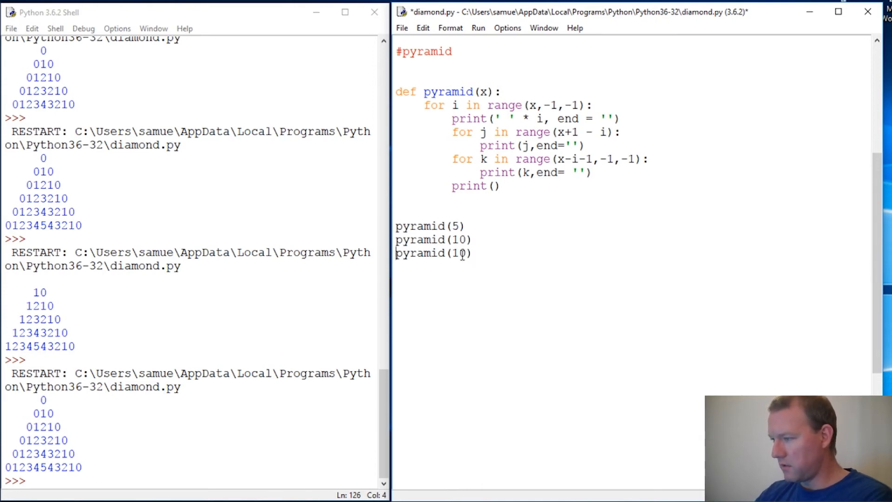
pyautogui.write('8')
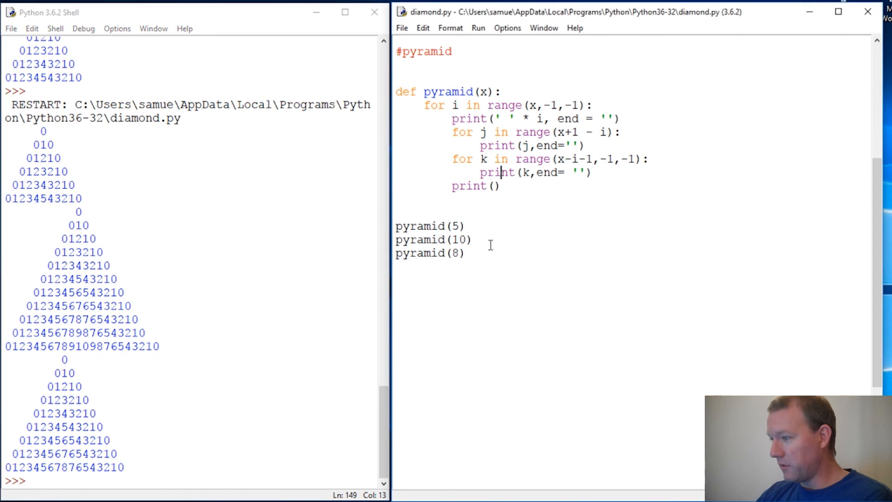
pyautogui.moveTo(533, 266)
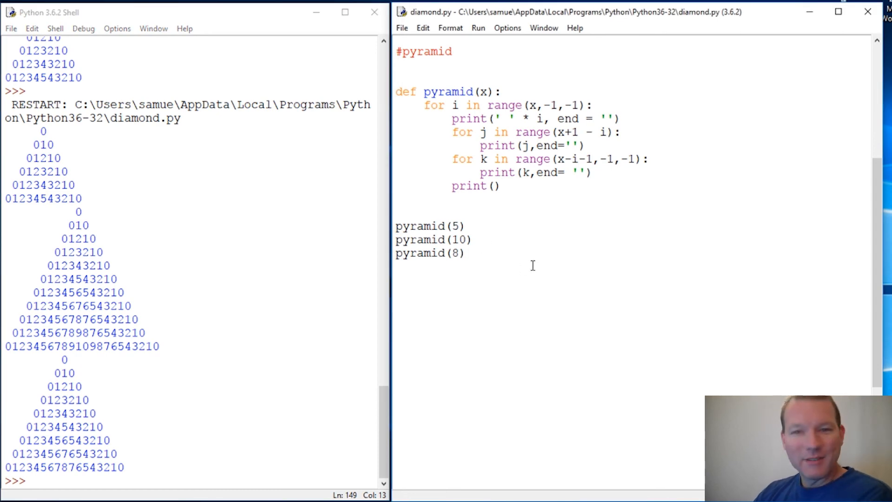